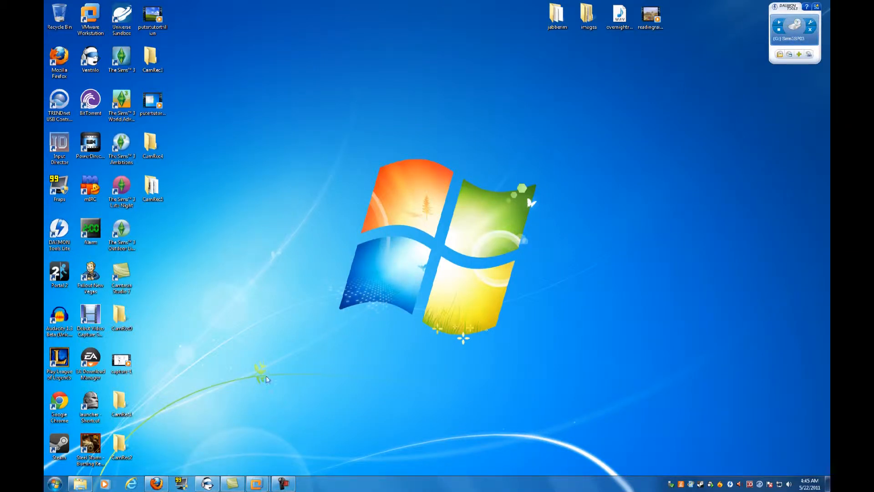
{"action": "mouse_move", "coordinate": [368, 439]}
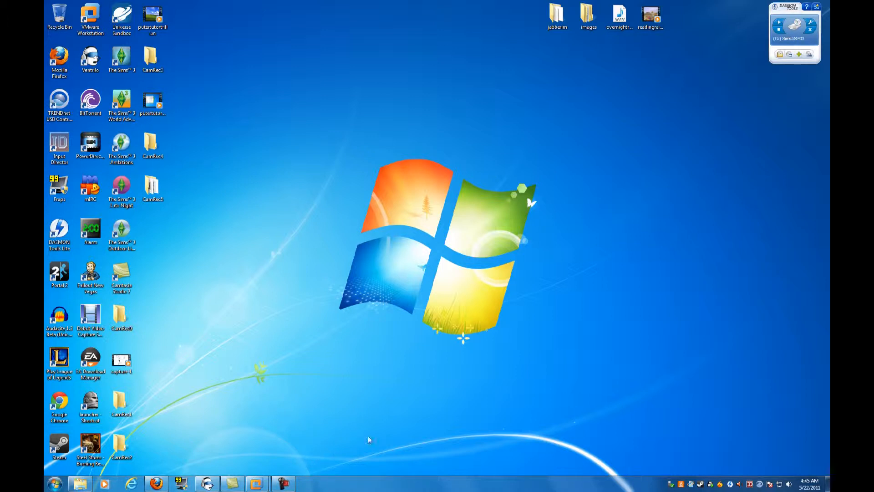
{"action": "mouse_move", "coordinate": [426, 411]}
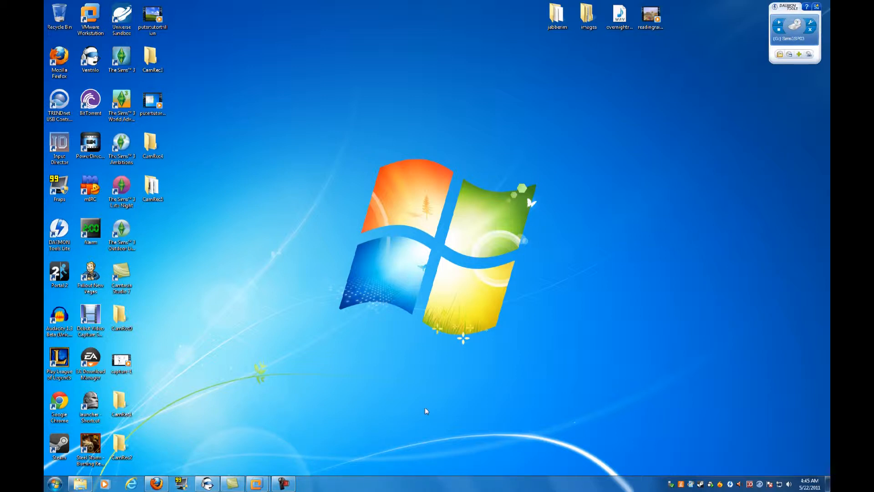
{"action": "mouse_move", "coordinate": [422, 401]}
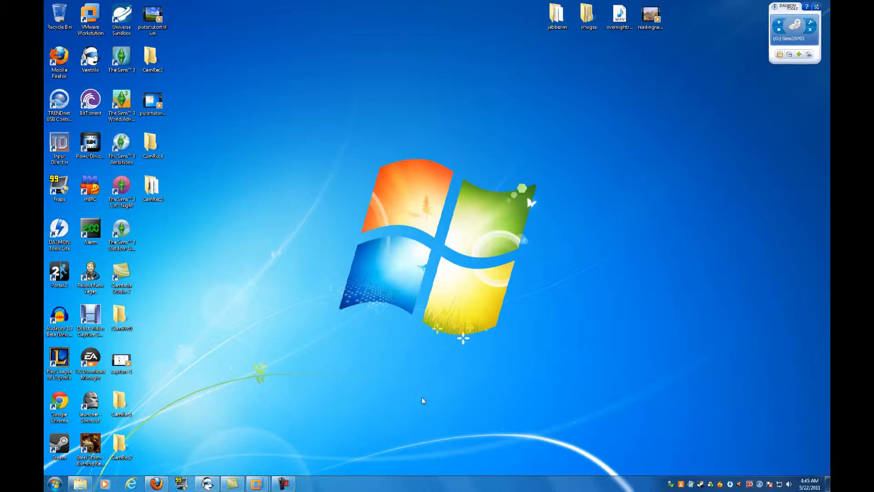
{"action": "mouse_move", "coordinate": [383, 410]}
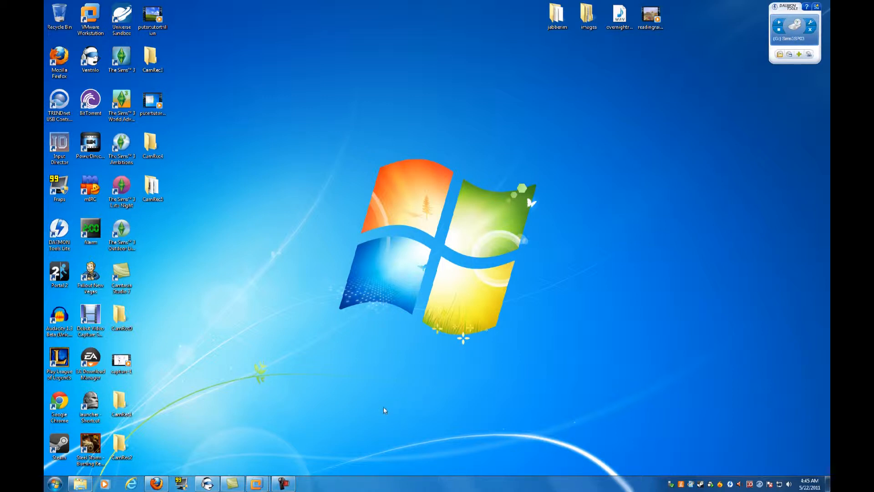
{"action": "mouse_move", "coordinate": [373, 414]}
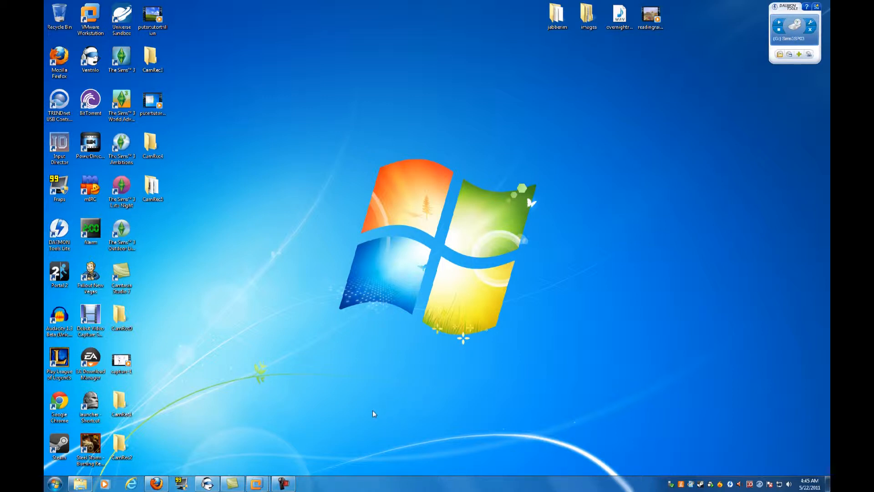
{"action": "mouse_move", "coordinate": [372, 411]}
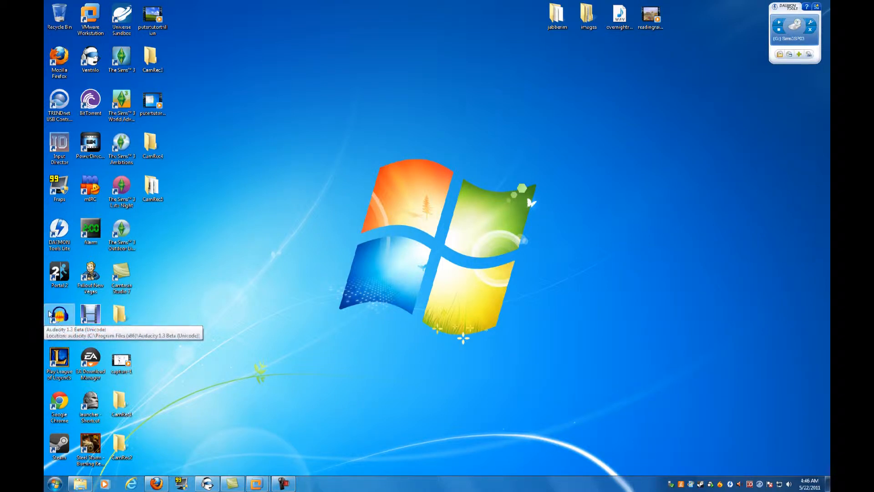
{"action": "mouse_move", "coordinate": [216, 341]}
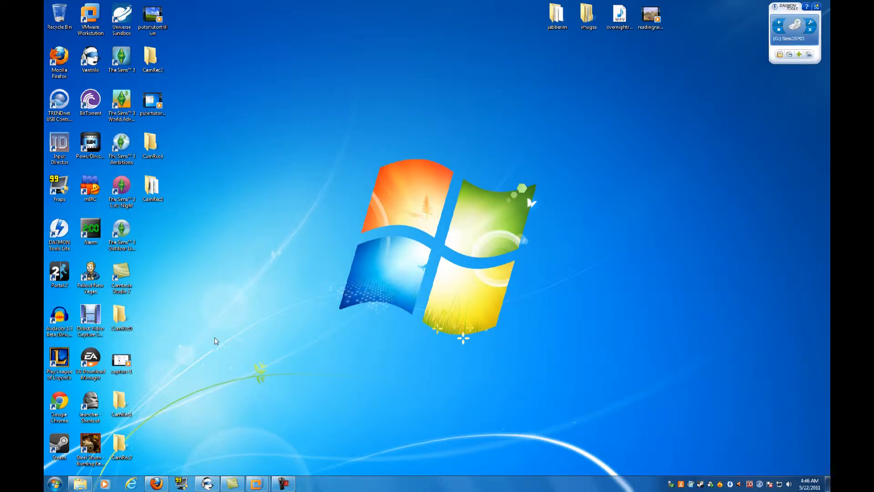
{"action": "mouse_move", "coordinate": [216, 345]}
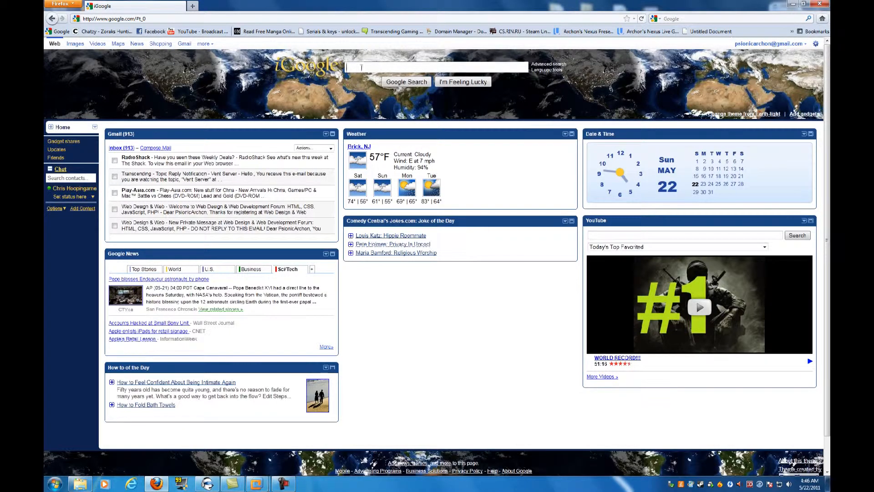
Step: Search Google for 'audacity' in Firefox
{"action": "type", "text": "audacity"}
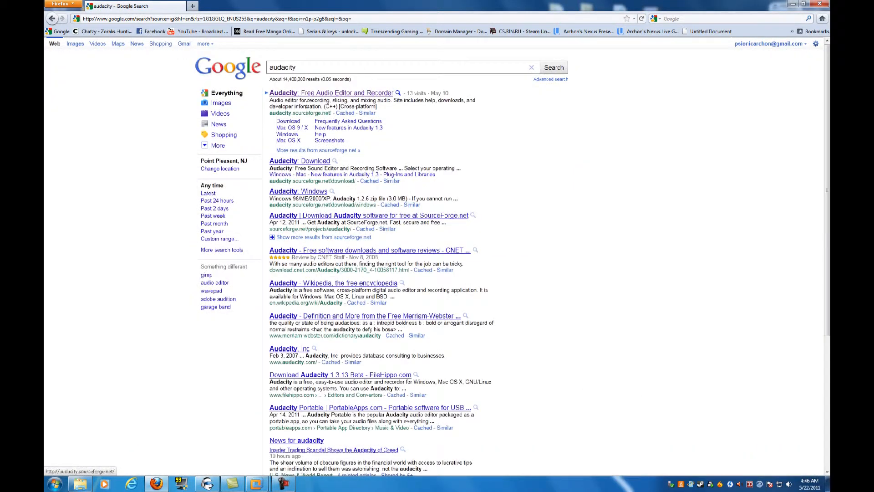
Step: Open the 'Audacity: Free Audio Editor and Recorder' result at audacity.sourceforge.net
{"action": "left_click", "coordinate": [332, 93]}
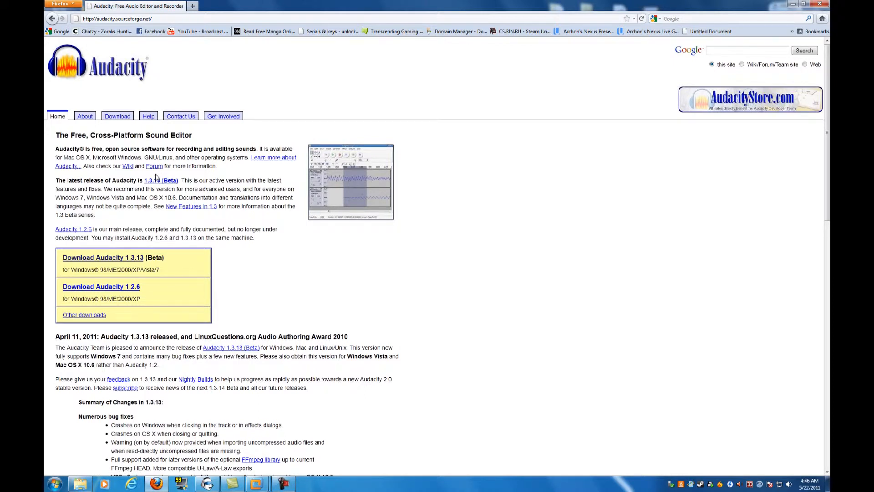
{"action": "mouse_move", "coordinate": [115, 285]}
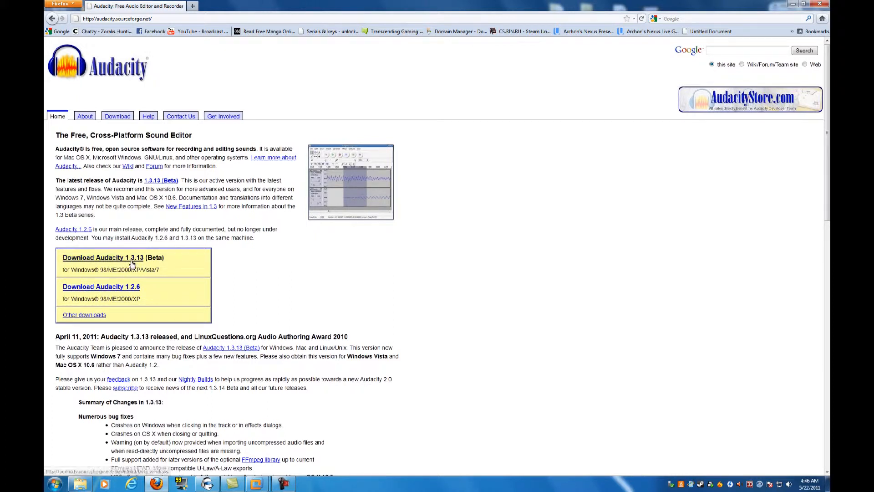
{"action": "mouse_move", "coordinate": [174, 263]}
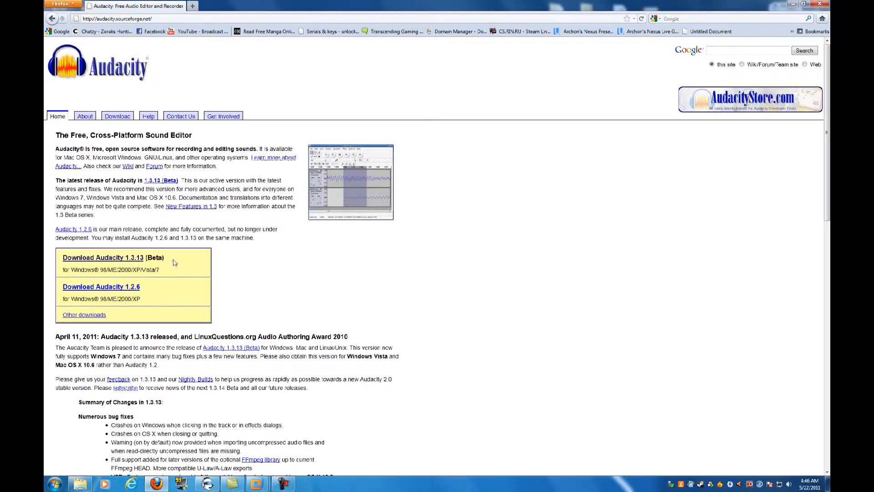
{"action": "mouse_move", "coordinate": [361, 284]}
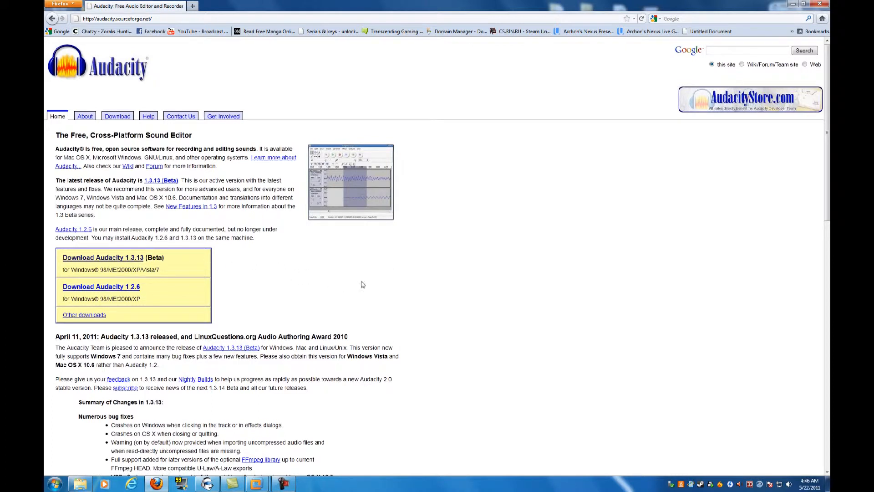
{"action": "mouse_move", "coordinate": [368, 284]}
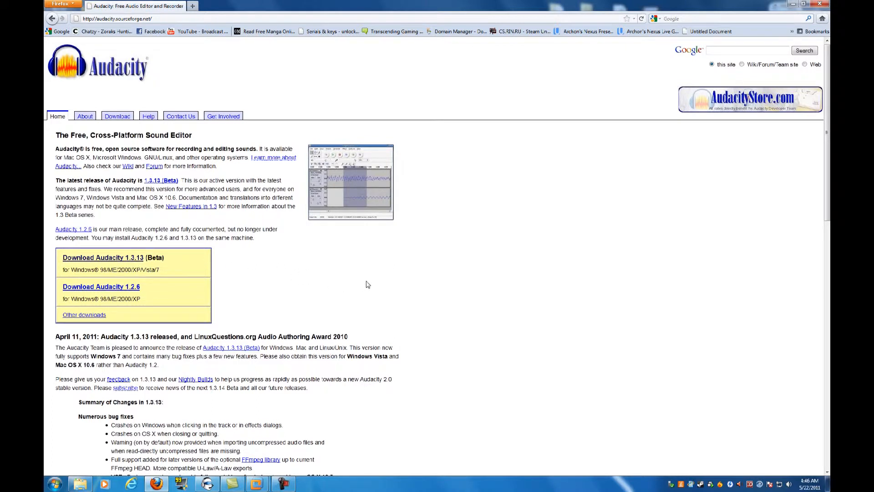
{"action": "mouse_move", "coordinate": [362, 284]}
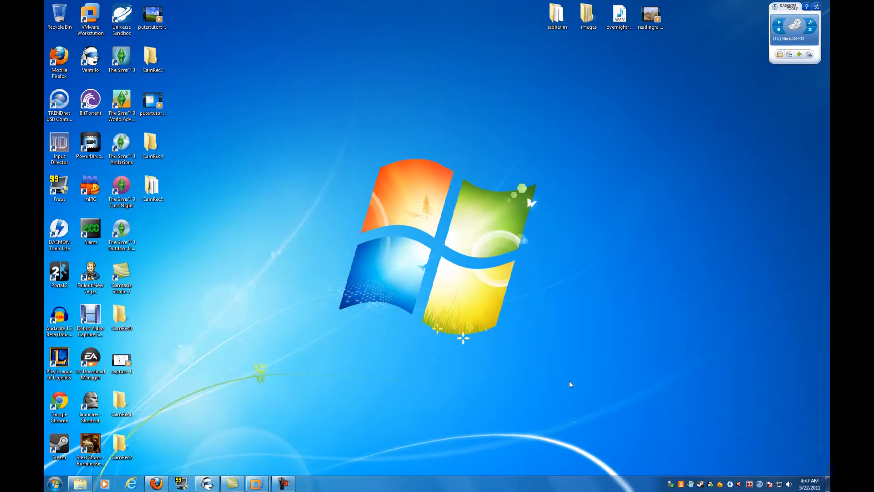
{"action": "mouse_move", "coordinate": [790, 484]}
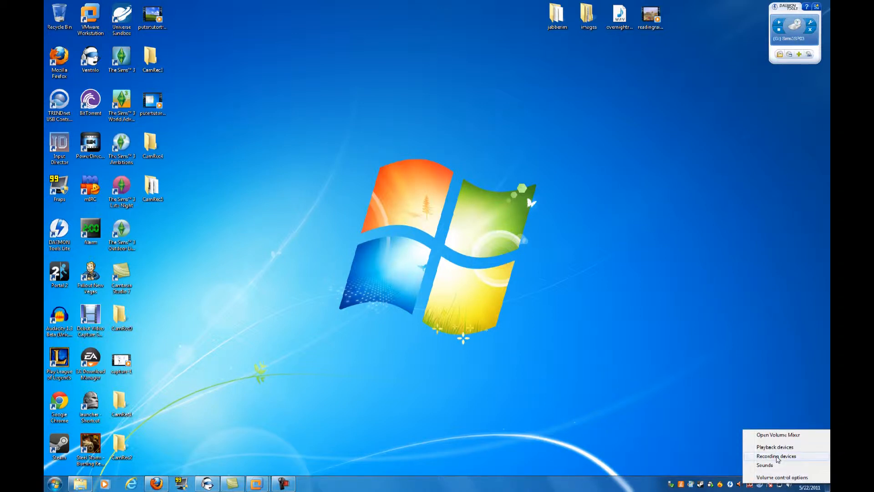
Step: Select the Samson C01U Microphone under Recording devices and open its Properties
{"action": "left_click", "coordinate": [775, 456]}
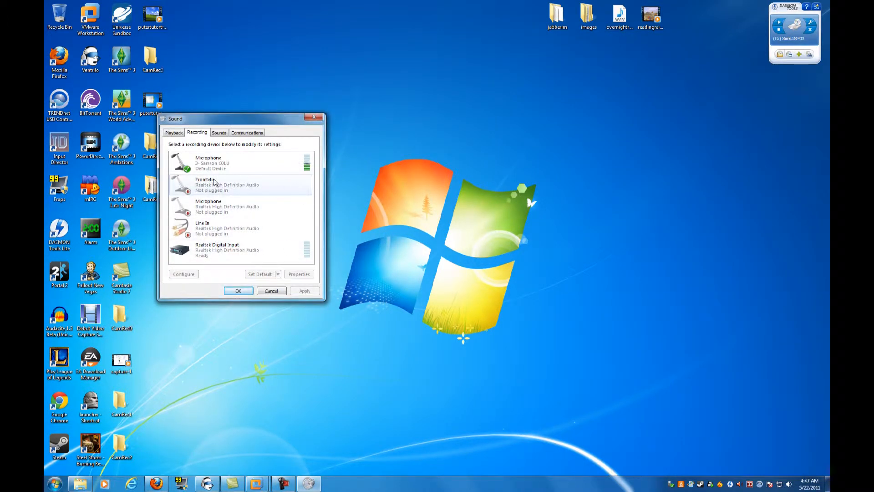
{"action": "left_click", "coordinate": [240, 162]}
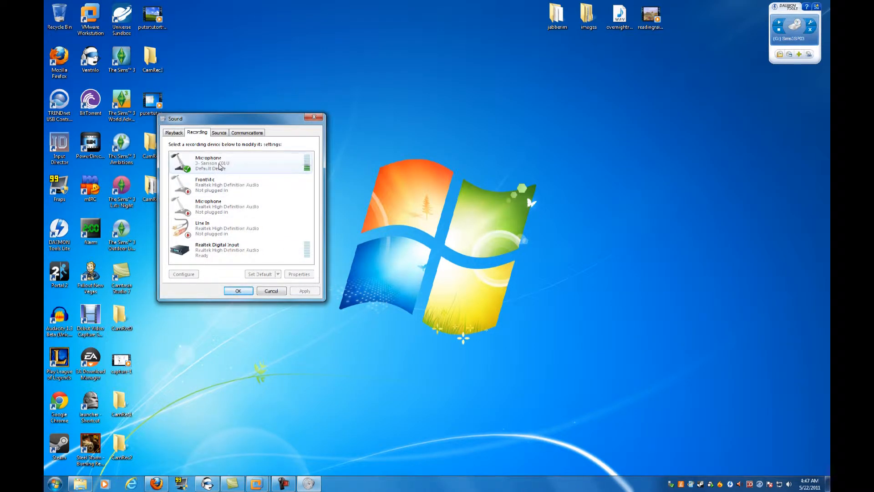
{"action": "mouse_move", "coordinate": [264, 170]}
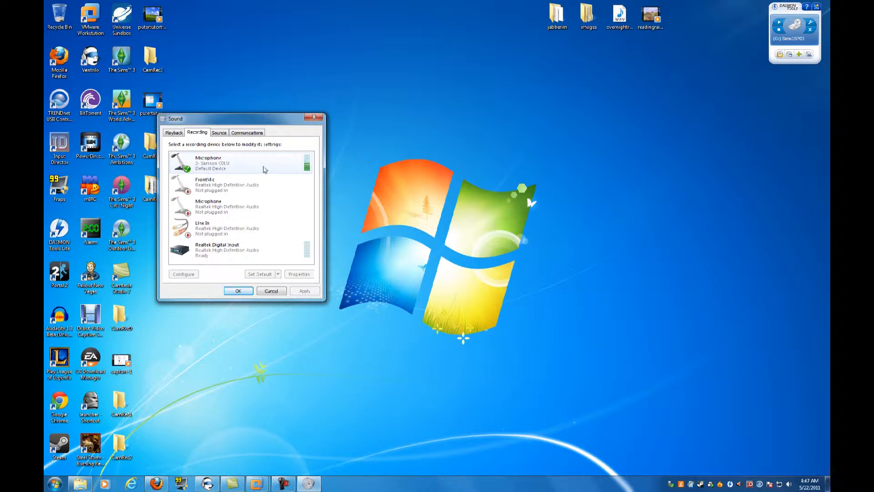
{"action": "mouse_move", "coordinate": [246, 160]}
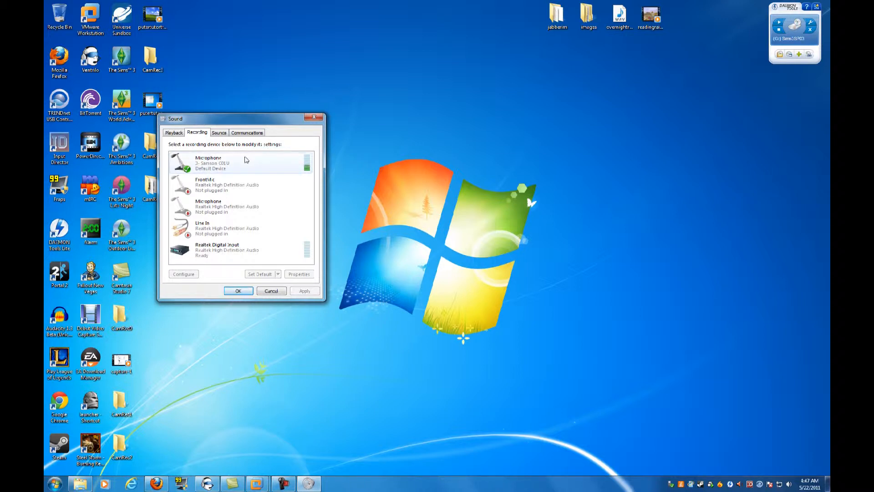
{"action": "left_click", "coordinate": [241, 162]}
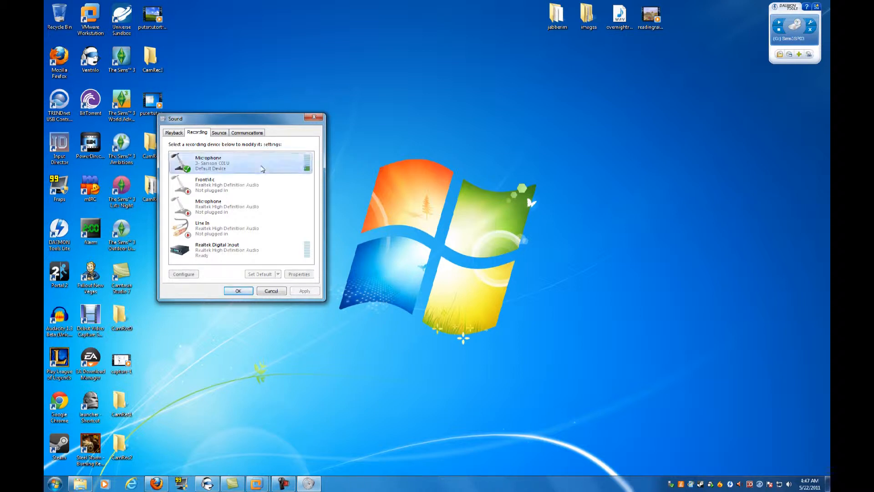
{"action": "left_click", "coordinate": [298, 274]}
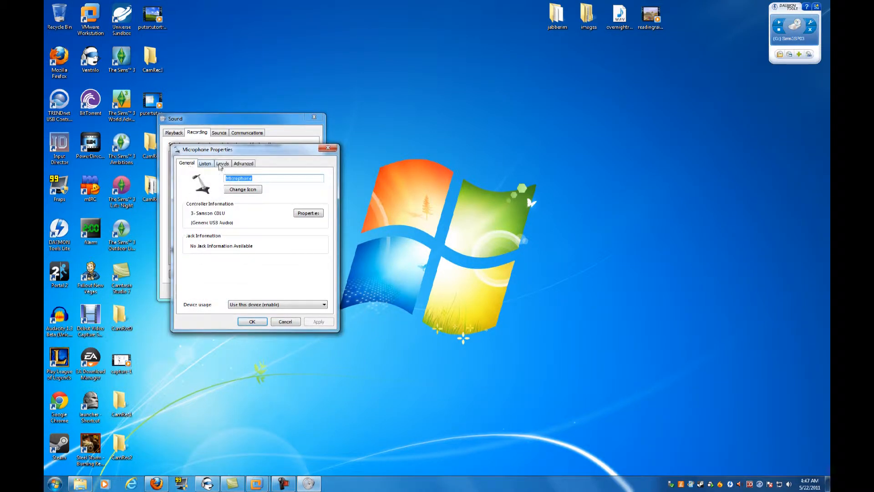
Step: Review the microphone's Advanced and Listen tabs, ending on Levels with input at 100
{"action": "left_click", "coordinate": [243, 163]}
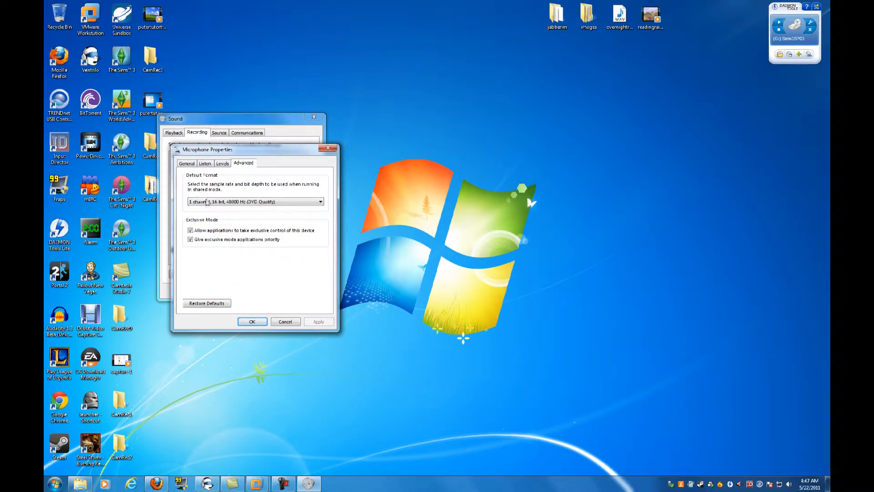
{"action": "left_click", "coordinate": [319, 201]}
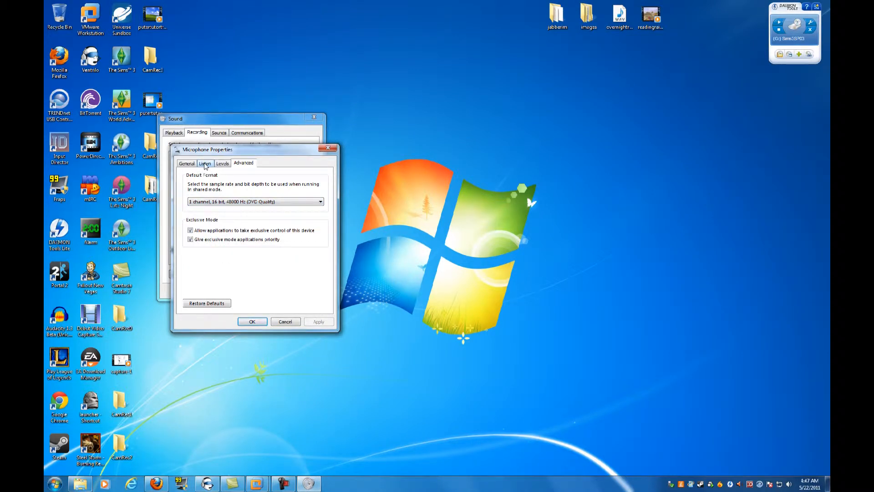
{"action": "left_click", "coordinate": [204, 163]}
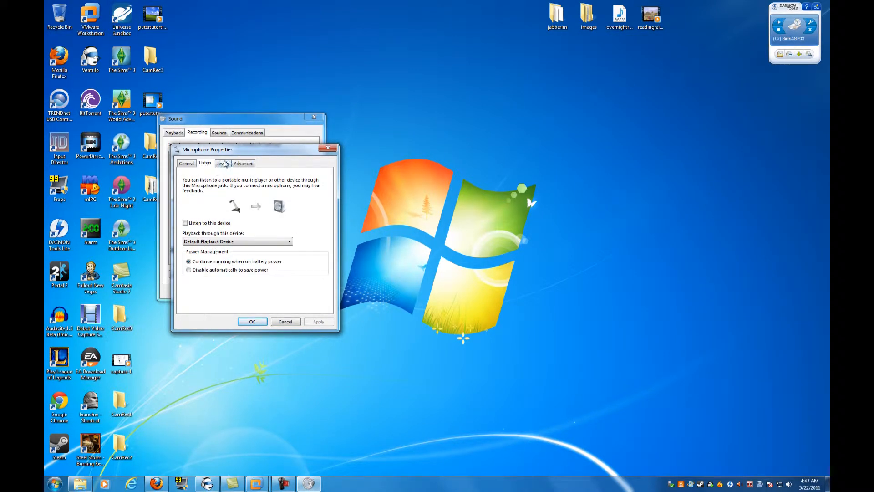
{"action": "left_click", "coordinate": [222, 163]}
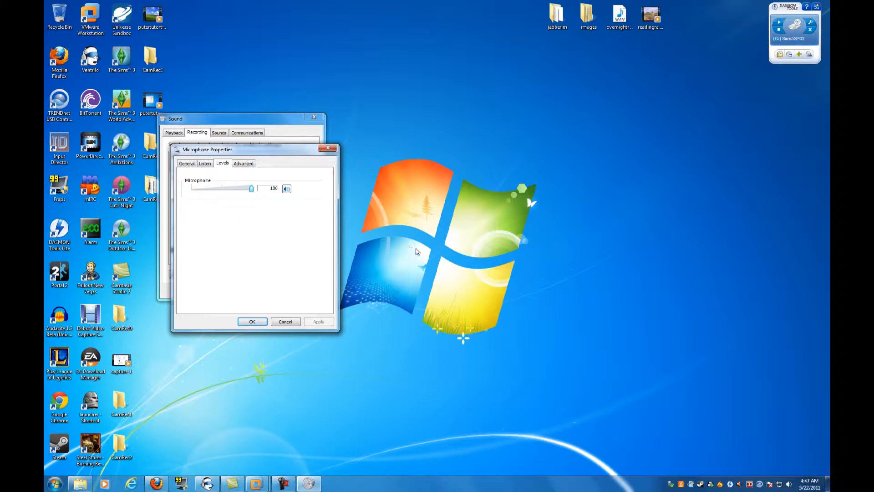
{"action": "mouse_move", "coordinate": [234, 191]}
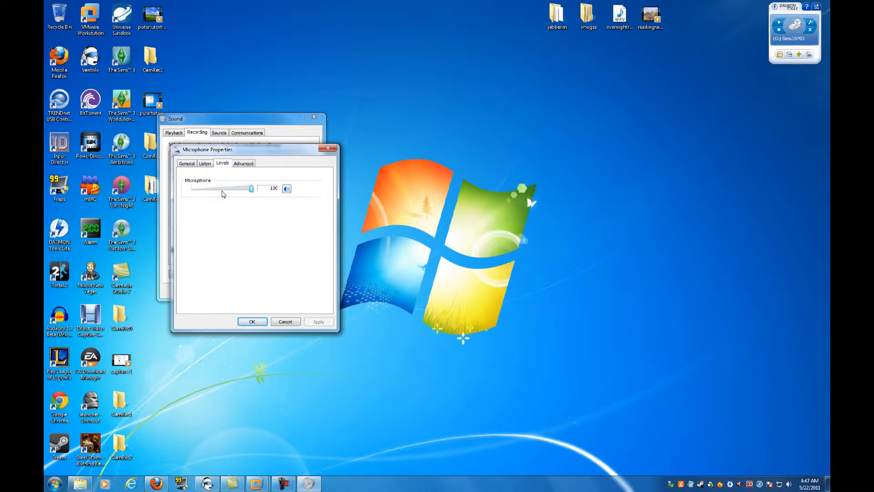
{"action": "mouse_move", "coordinate": [208, 194]}
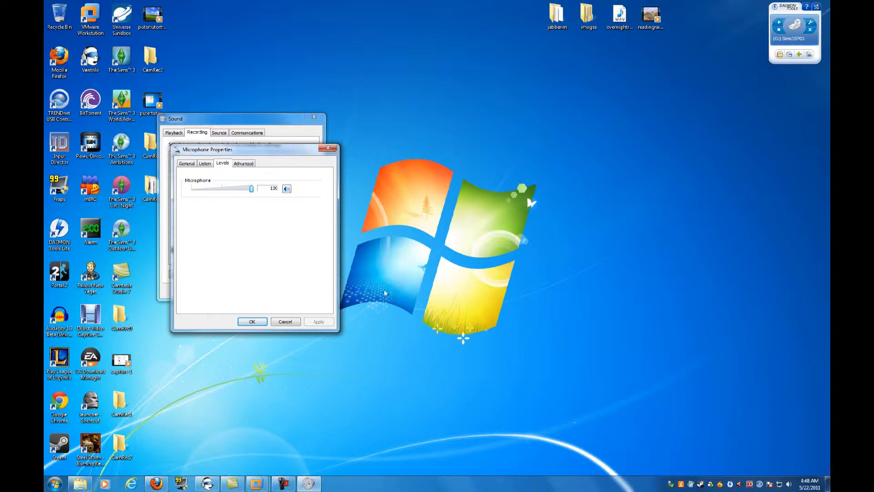
{"action": "mouse_move", "coordinate": [355, 392]}
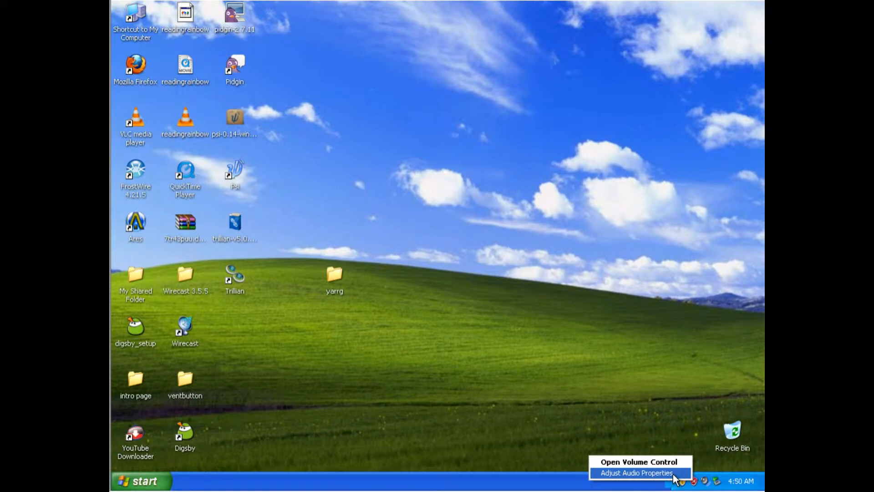
Step: Open the XP Audio tab and launch the Sound recording Volume mixer
{"action": "left_click", "coordinate": [635, 472]}
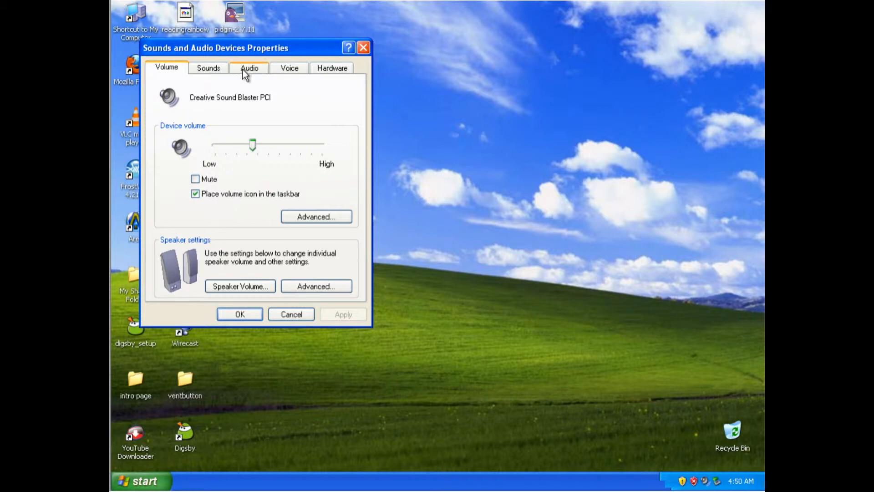
{"action": "left_click", "coordinate": [249, 68]}
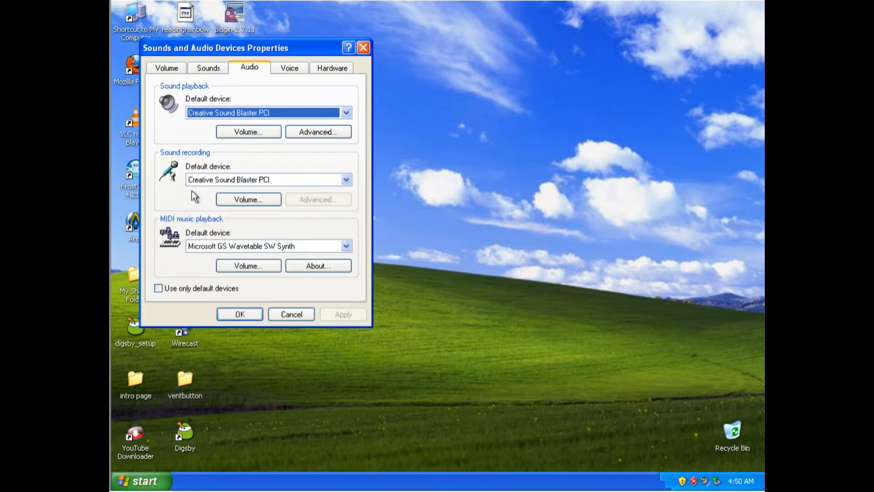
{"action": "left_click", "coordinate": [268, 179]}
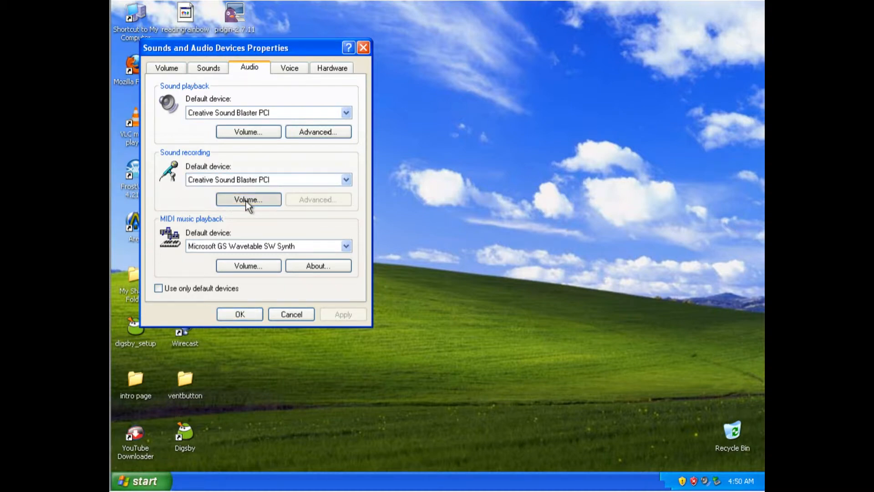
{"action": "left_click", "coordinate": [248, 199]}
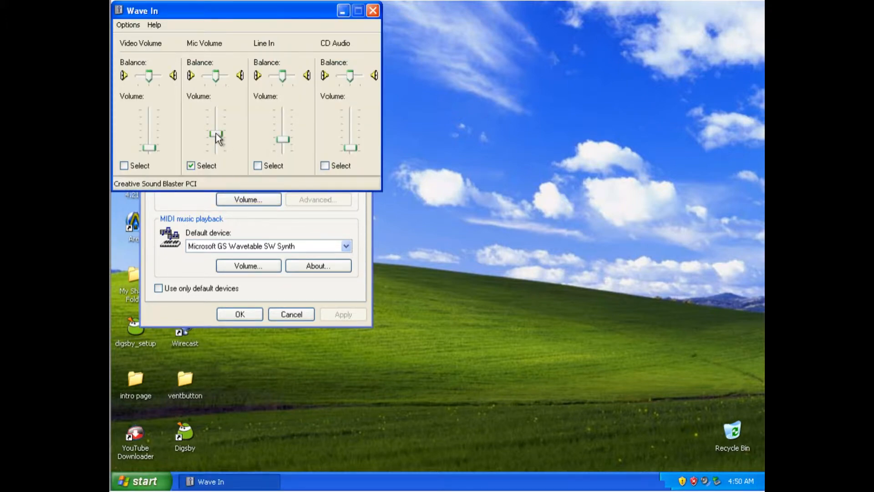
Step: Raise the Mic Volume slider in the Wave In mixer, keeping Mic selected
{"action": "left_click_drag", "start_coordinate": [217, 138], "coordinate": [217, 132]}
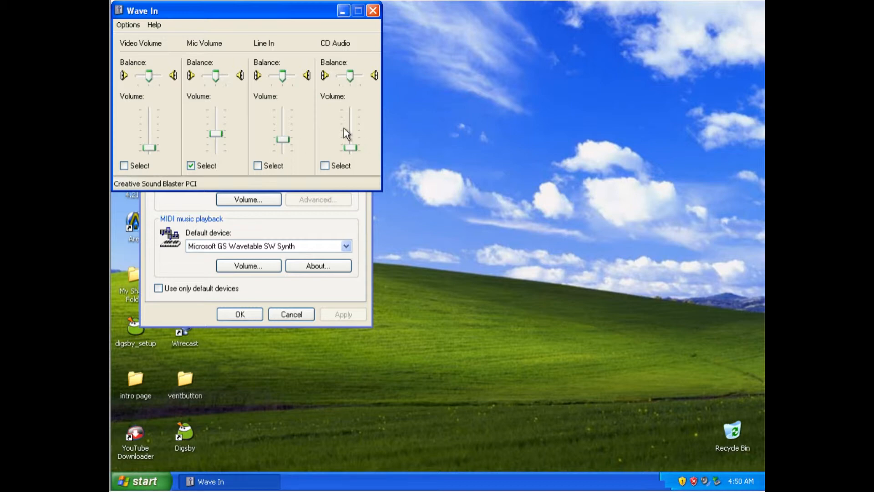
{"action": "mouse_move", "coordinate": [318, 33]}
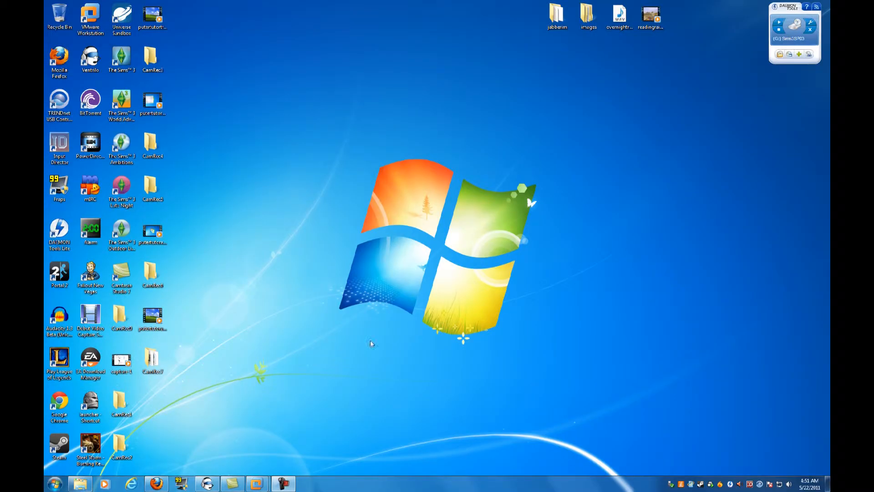
{"action": "mouse_move", "coordinate": [75, 329]}
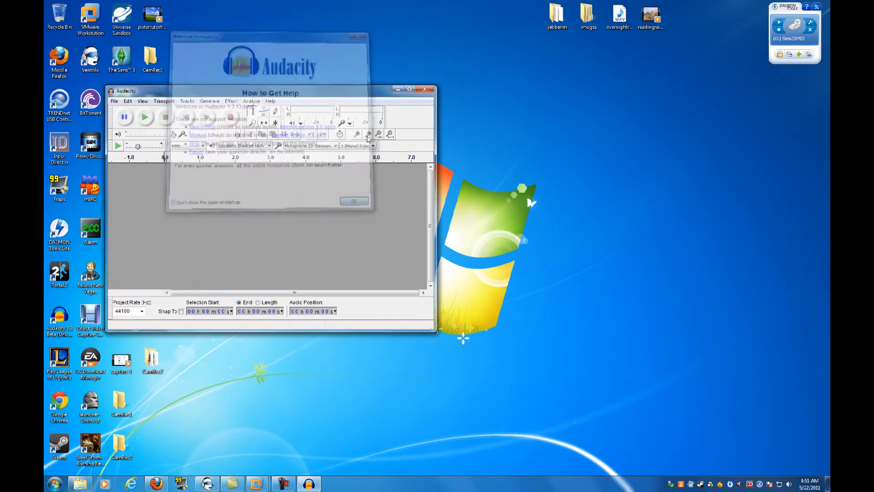
Step: Dismiss Audacity's 'How to Get Help' welcome dialog with OK
{"action": "left_click", "coordinate": [353, 202]}
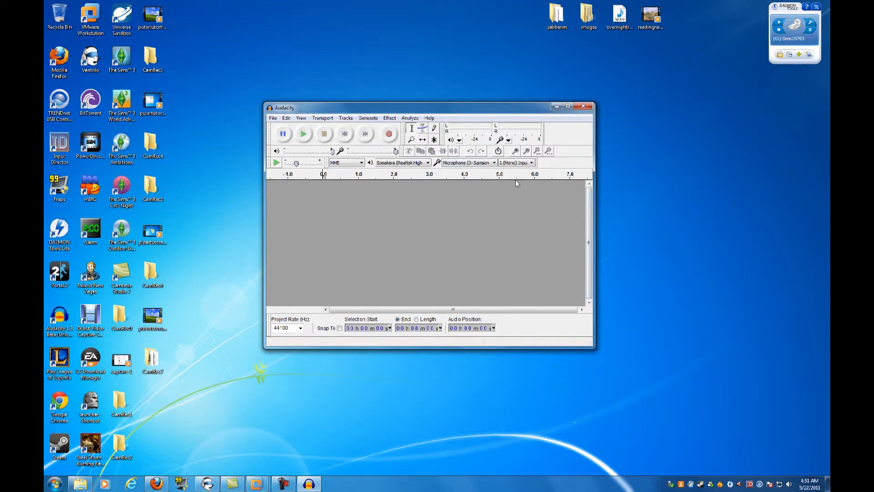
{"action": "mouse_move", "coordinate": [383, 178]}
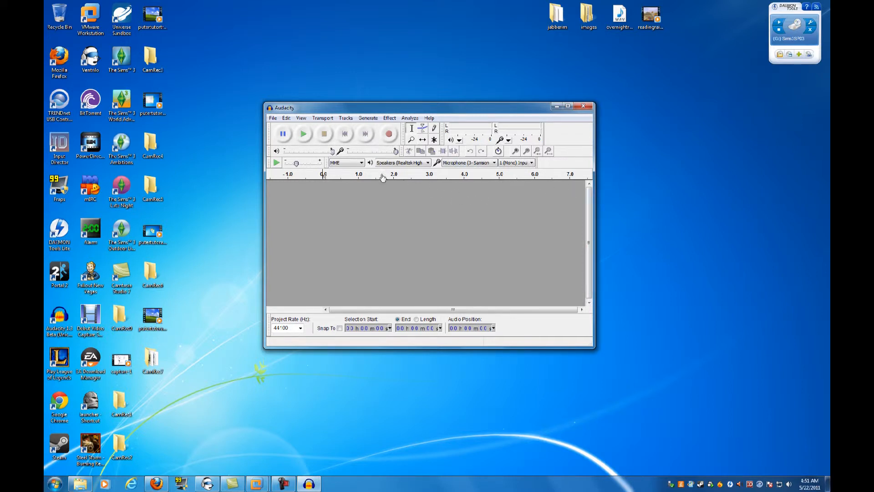
{"action": "mouse_move", "coordinate": [425, 184]}
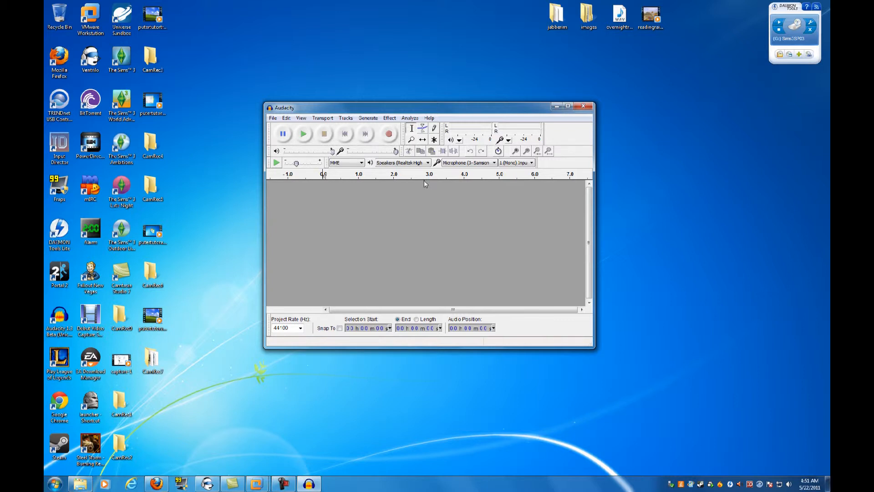
{"action": "mouse_move", "coordinate": [446, 137]}
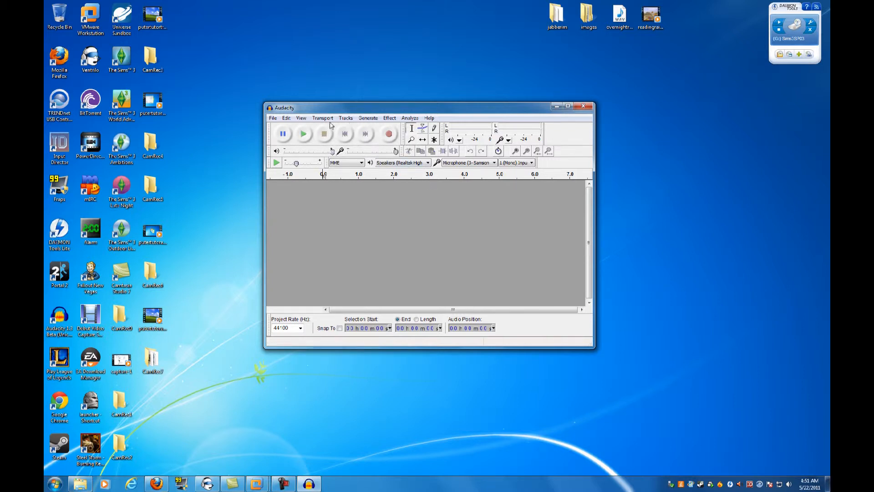
Step: Browse the Tracks, View and Edit menus, then confirm Samson microphone recording in Preferences
{"action": "left_click", "coordinate": [345, 118]}
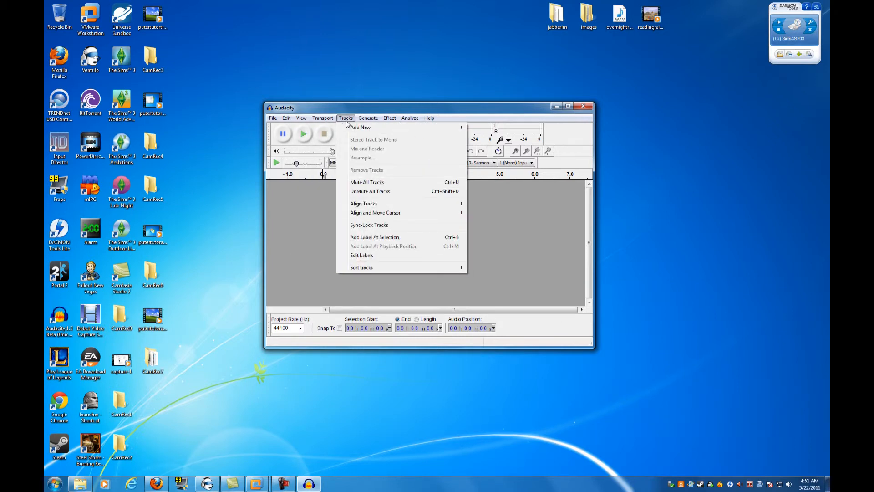
{"action": "left_click", "coordinate": [301, 117]}
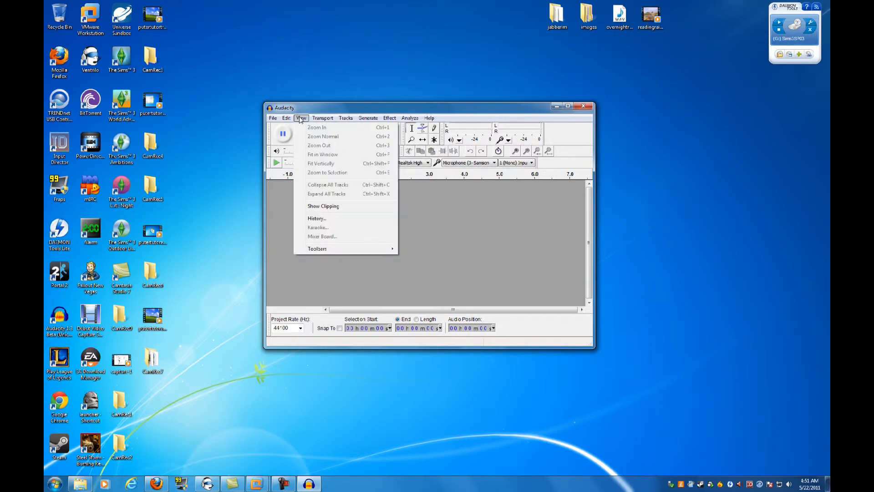
{"action": "left_click", "coordinate": [285, 117]}
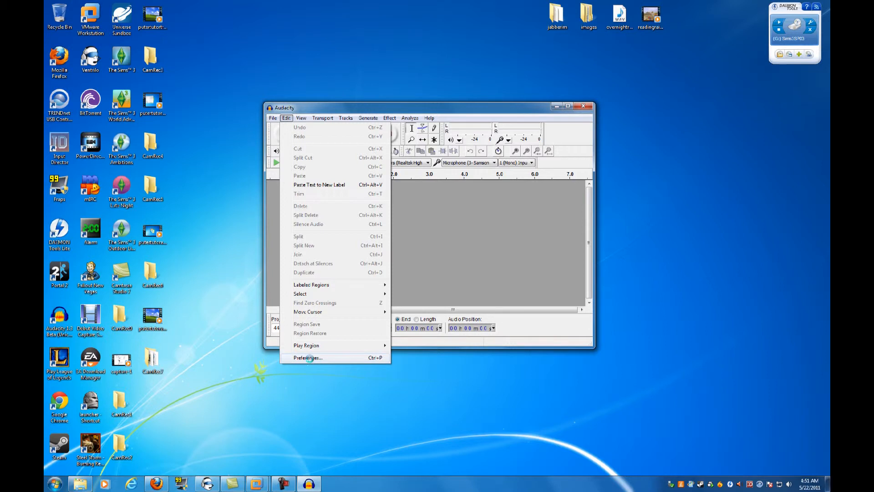
{"action": "left_click", "coordinate": [307, 357]}
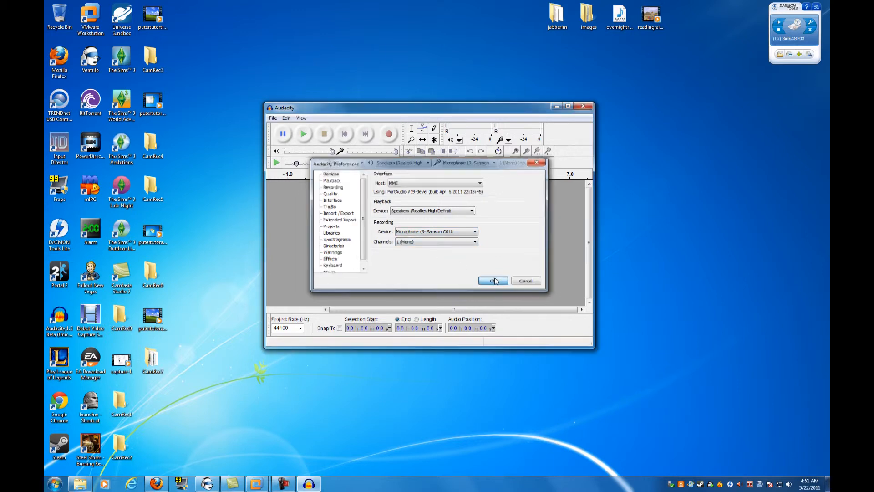
{"action": "left_click", "coordinate": [493, 280]}
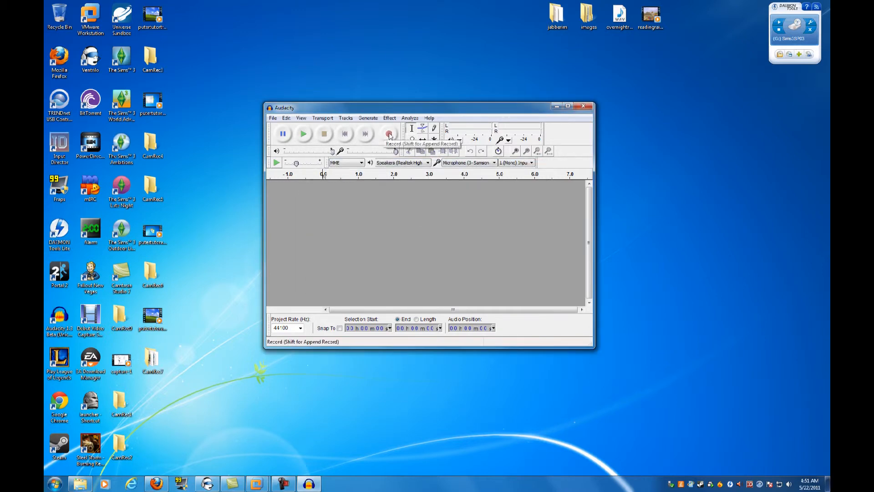
{"action": "mouse_move", "coordinate": [292, 125]}
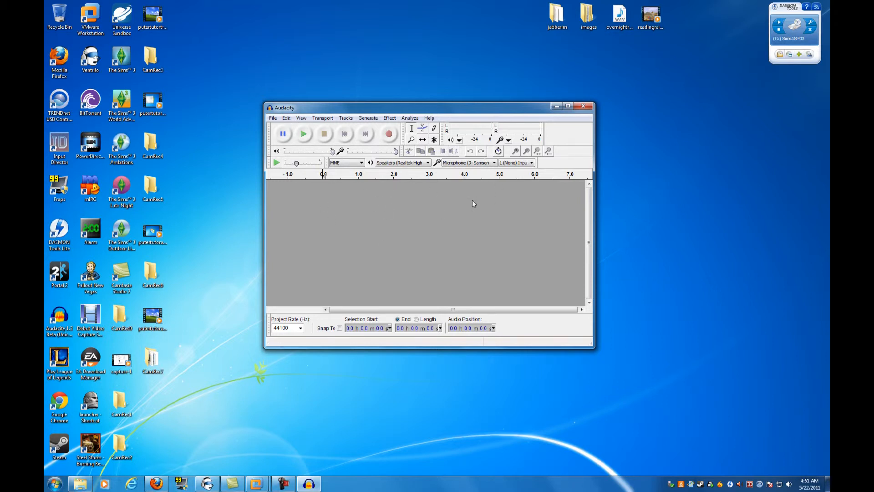
{"action": "mouse_move", "coordinate": [453, 299]}
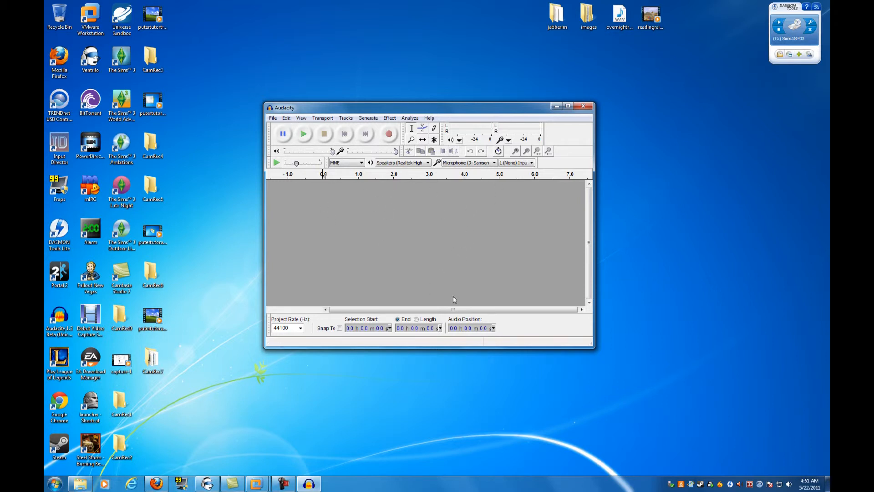
{"action": "mouse_move", "coordinate": [417, 264]}
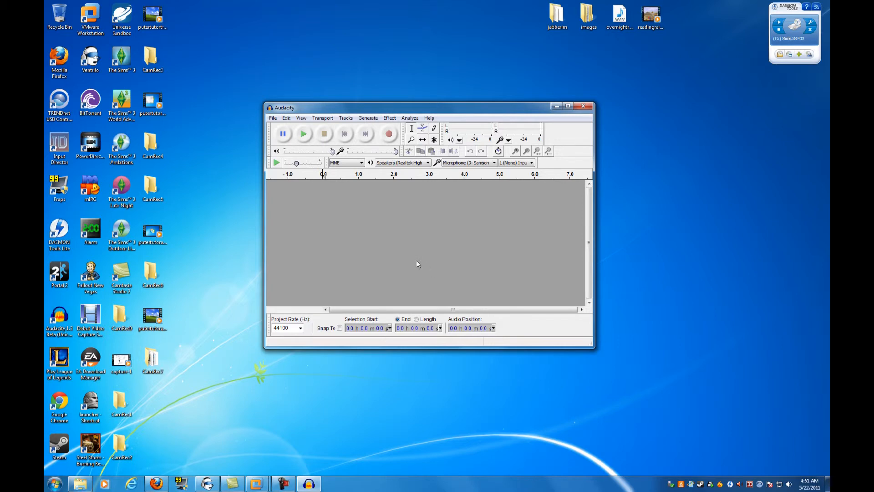
{"action": "mouse_move", "coordinate": [396, 177]}
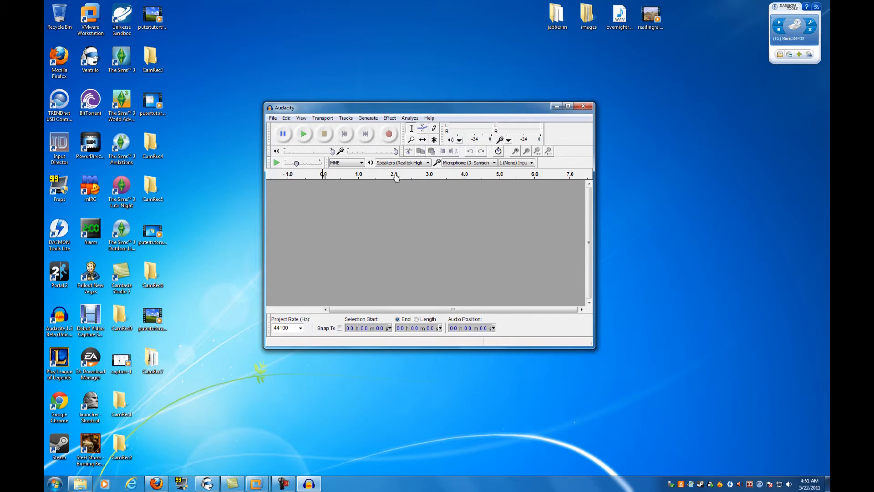
{"action": "left_click", "coordinate": [410, 118]}
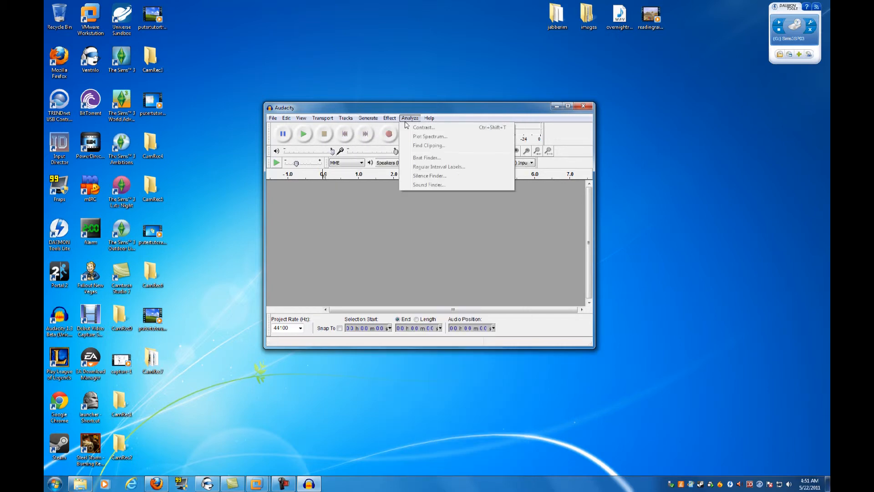
{"action": "left_click", "coordinate": [389, 118]}
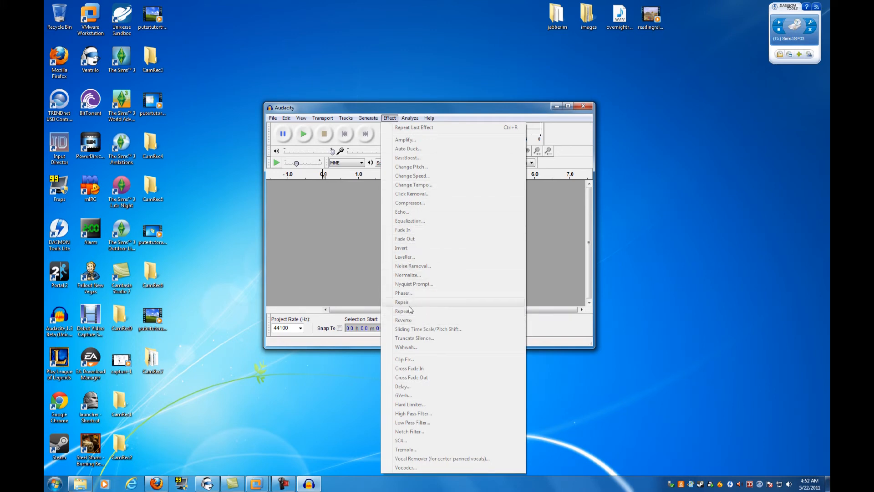
{"action": "mouse_move", "coordinate": [434, 422]}
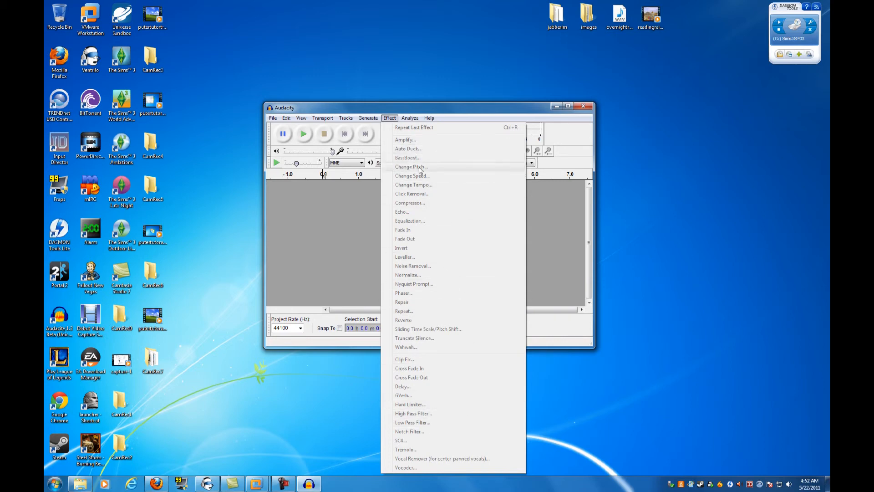
{"action": "mouse_move", "coordinate": [536, 231]}
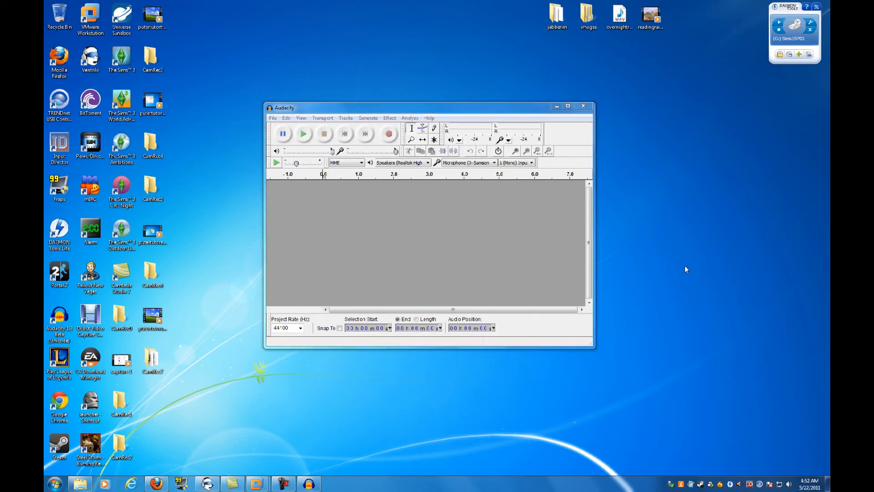
{"action": "mouse_move", "coordinate": [338, 373]}
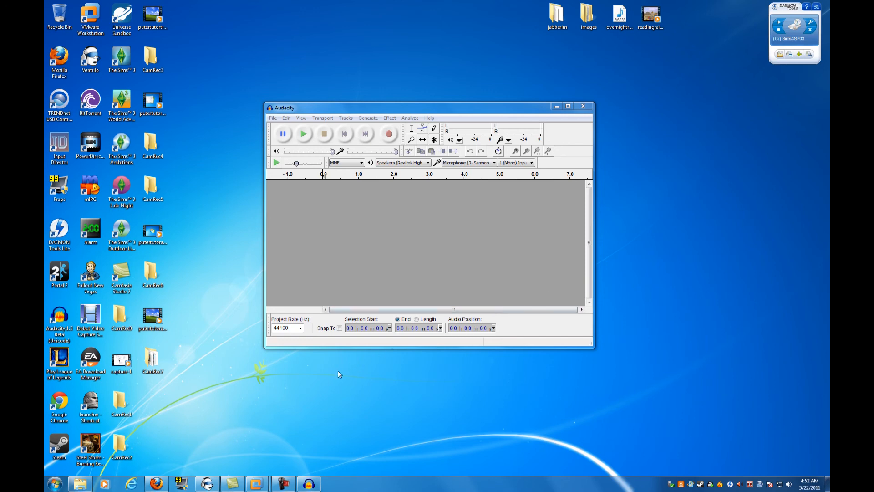
{"action": "mouse_move", "coordinate": [332, 377]}
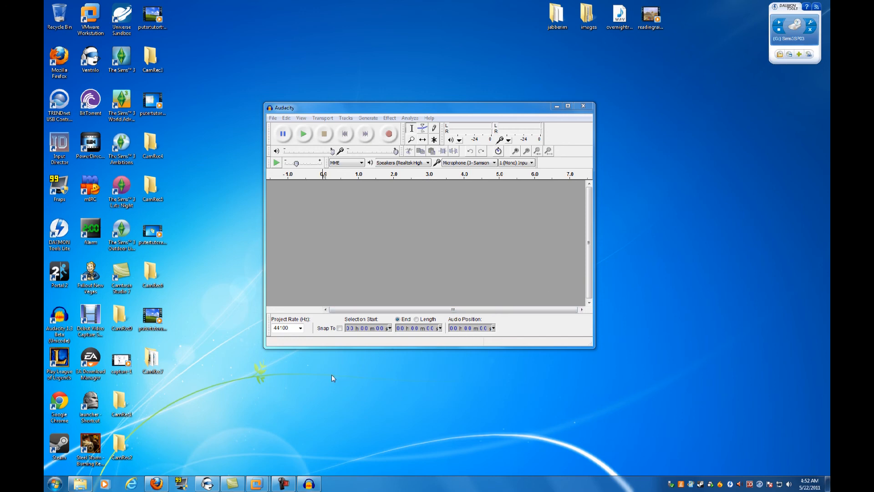